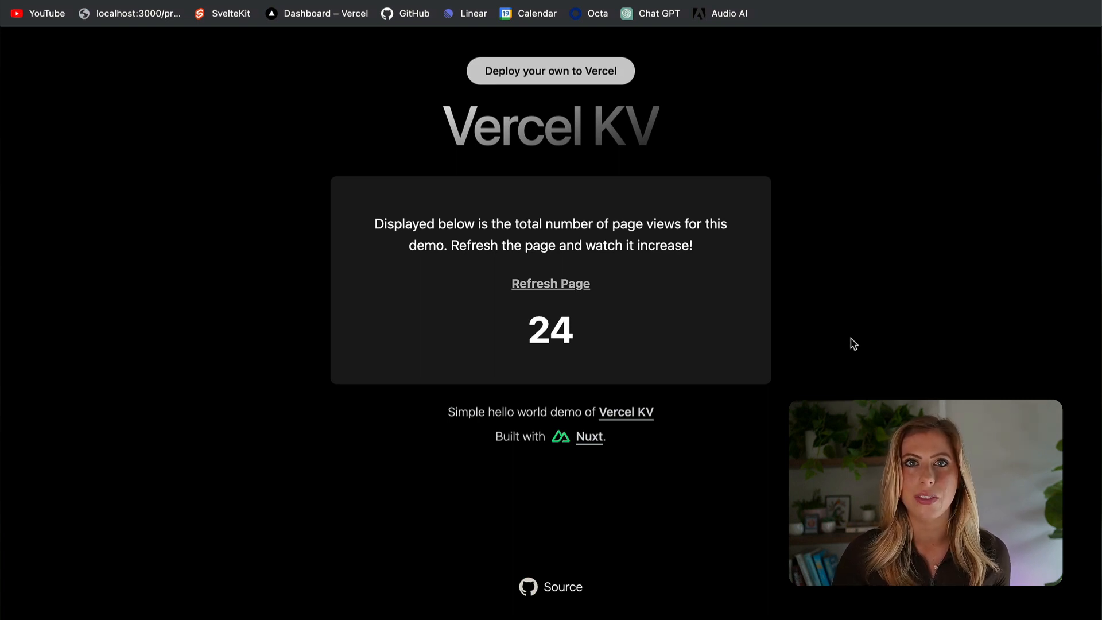
{"action": "mouse_move", "coordinate": [550, 288]}
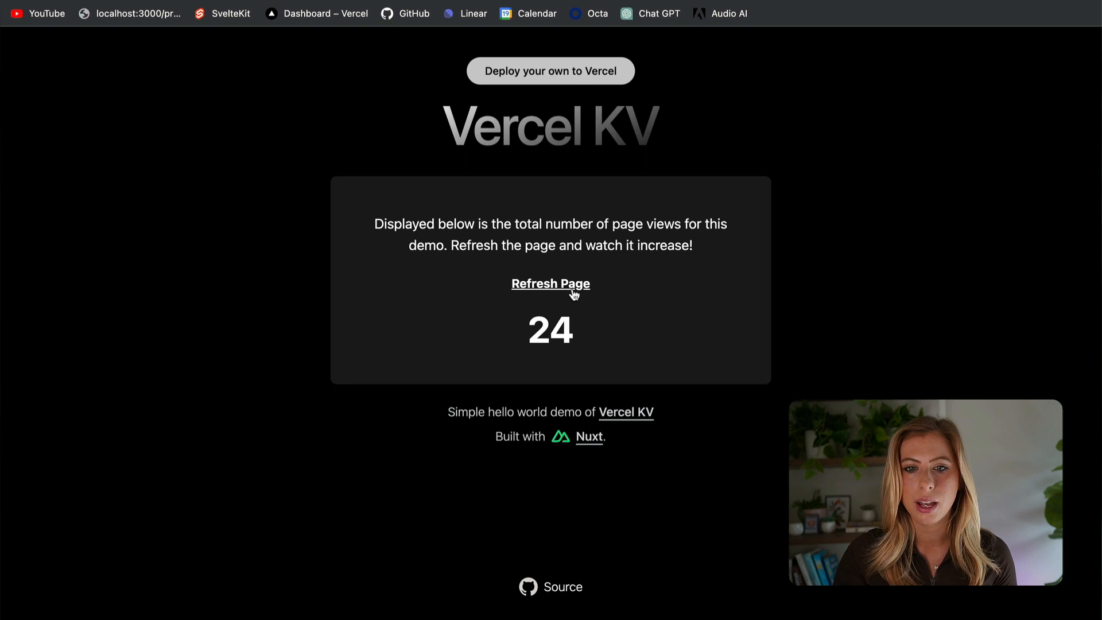
Step: Refresh the Vercel KV demo page twice so the page-view counter rises from 24 to 26
{"action": "left_click", "coordinate": [550, 283]}
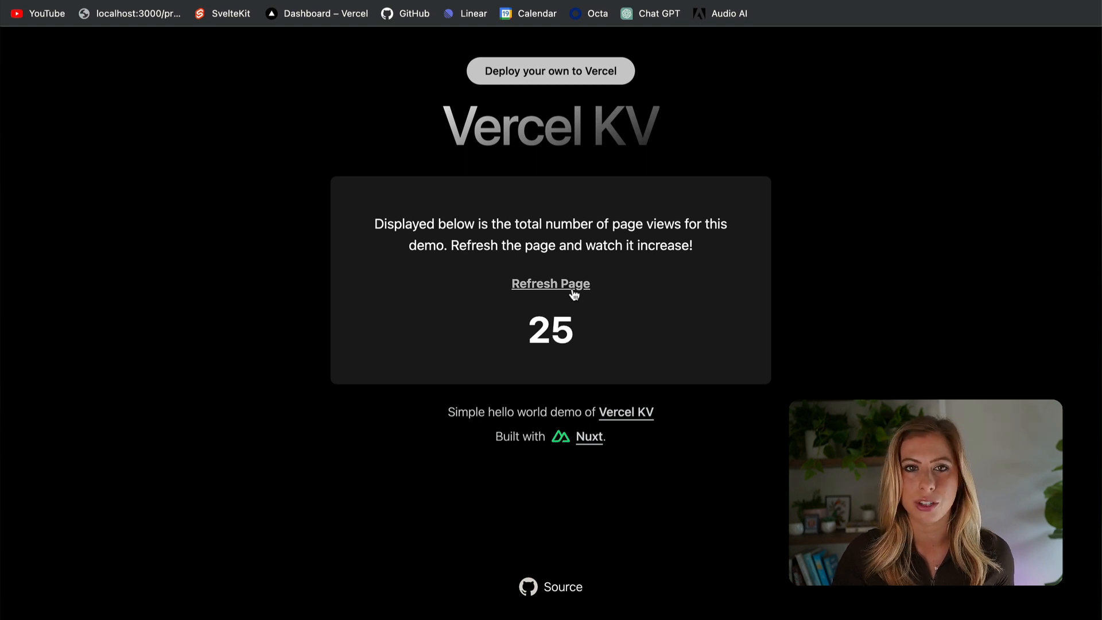
{"action": "left_click", "coordinate": [550, 283]}
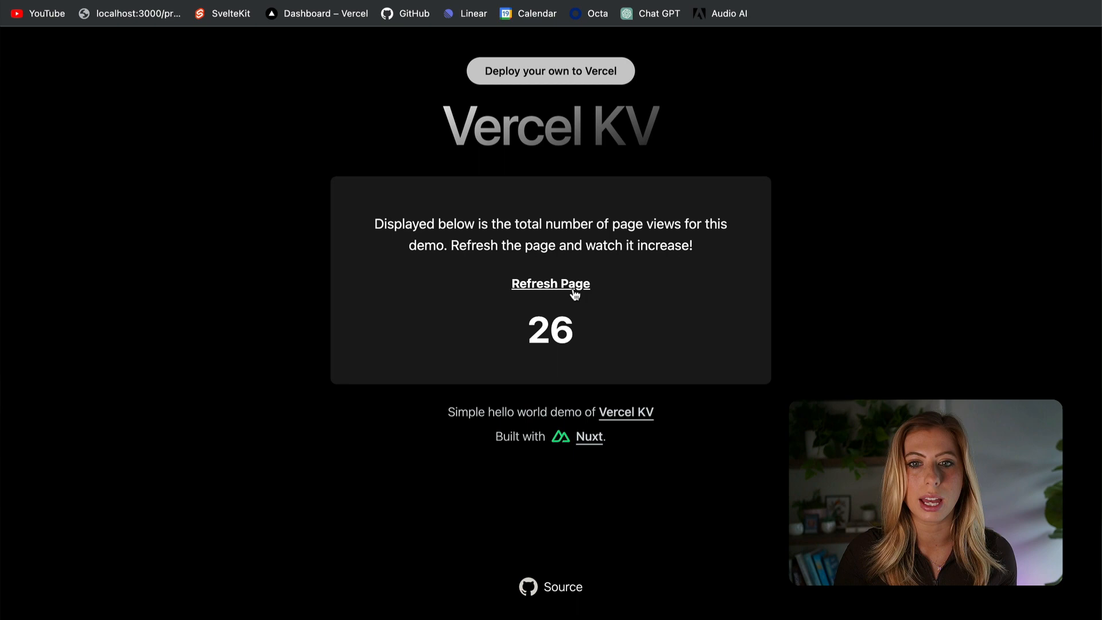
Step: From the team's Storage overview, begin creating a new database with KV as the storage type
{"action": "left_click", "coordinate": [316, 13]}
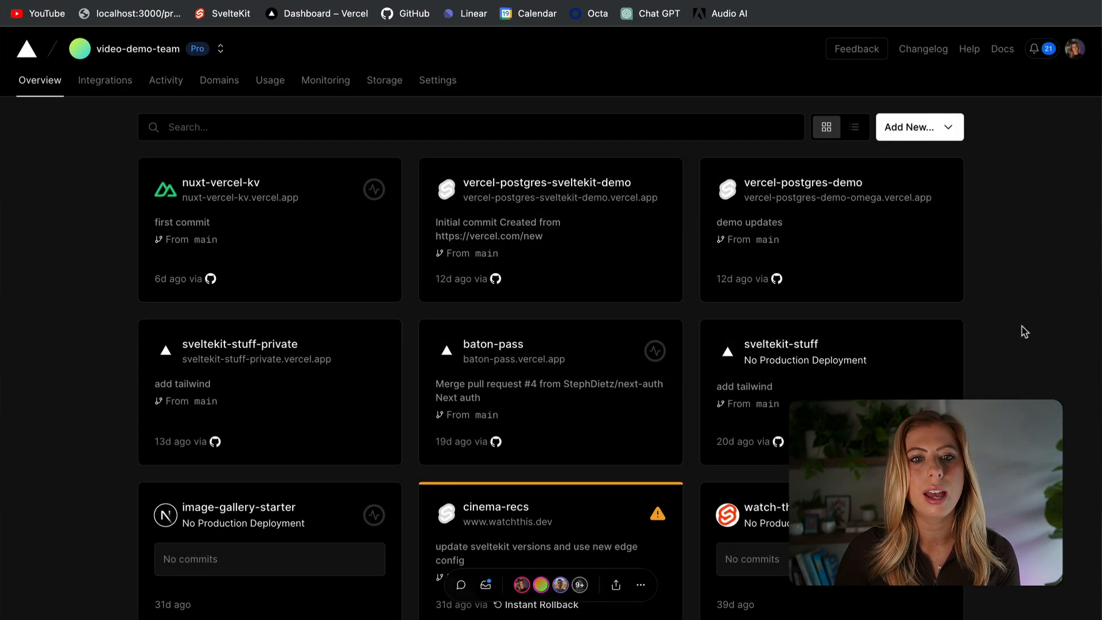
{"action": "left_click", "coordinate": [920, 127]}
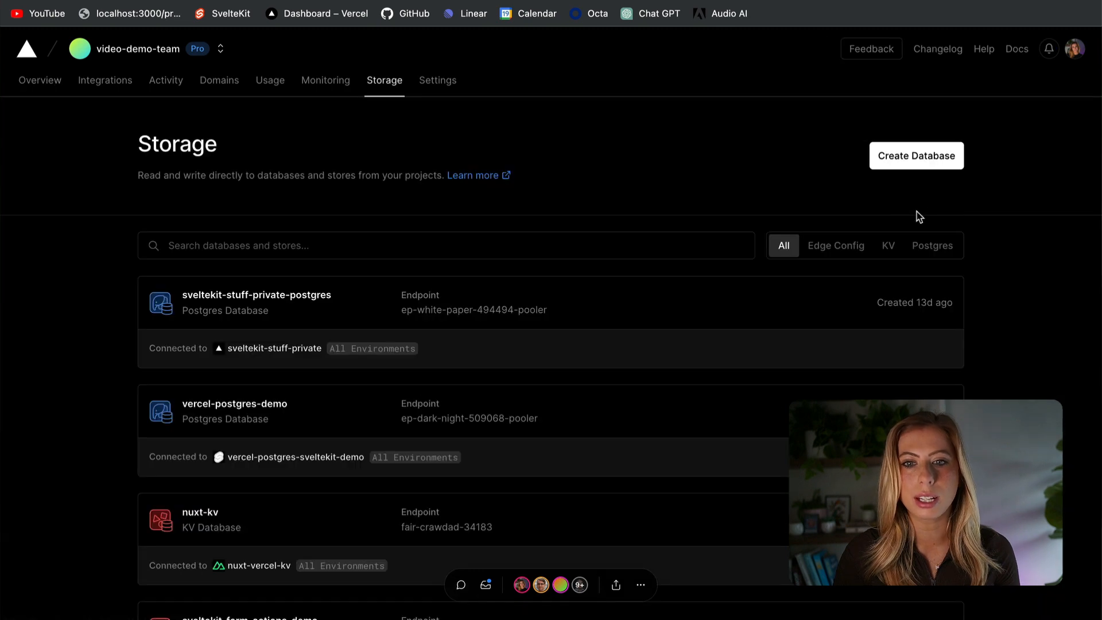
{"action": "left_click", "coordinate": [917, 155]}
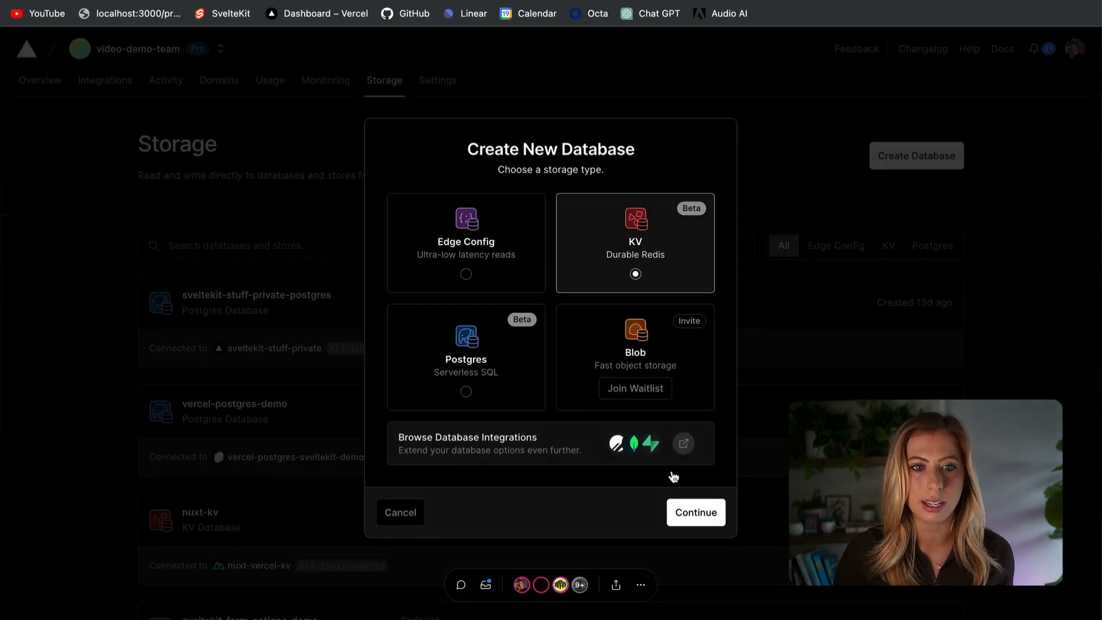
{"action": "left_click", "coordinate": [695, 512]}
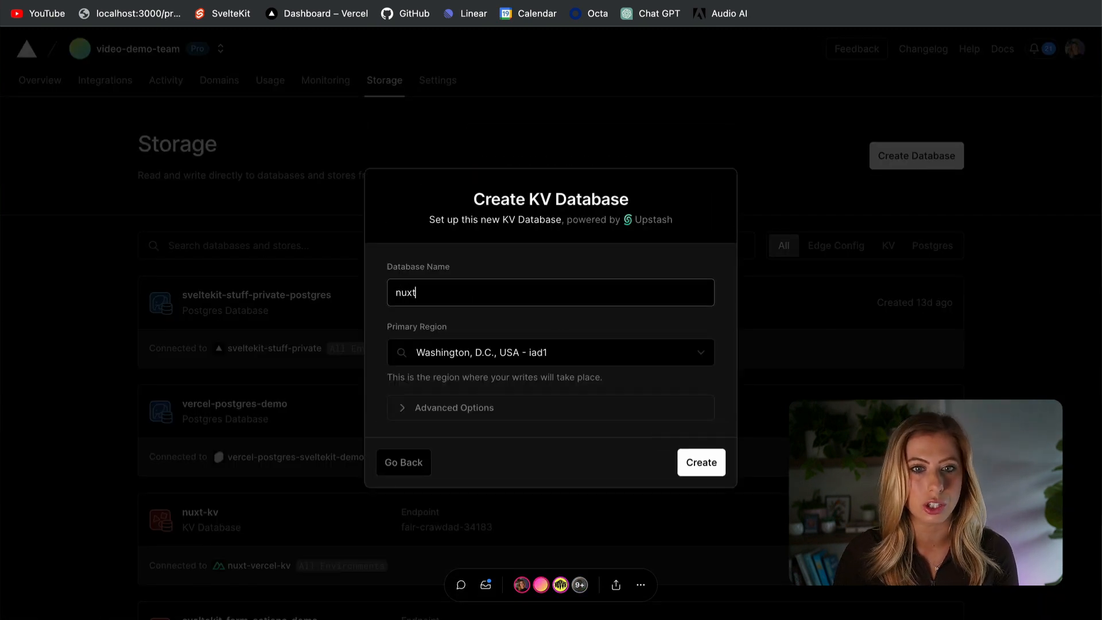
Step: Create the KV database nuxt-kv-demo and show its connection variables as a .env.local snippet
{"action": "left_click", "coordinate": [700, 462]}
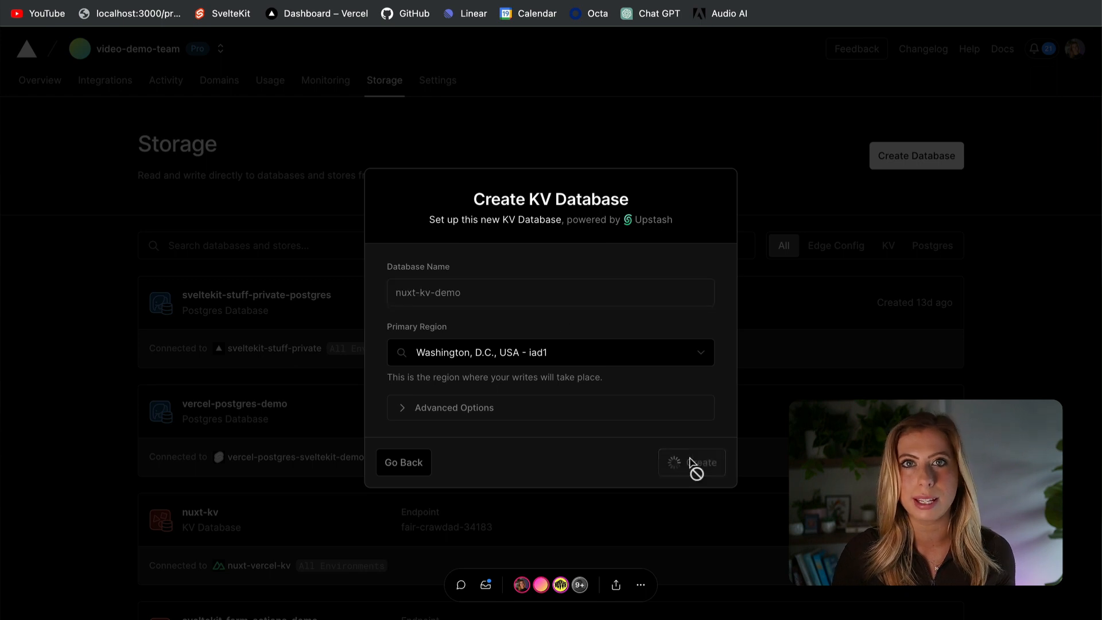
{"action": "left_click", "coordinate": [692, 463]}
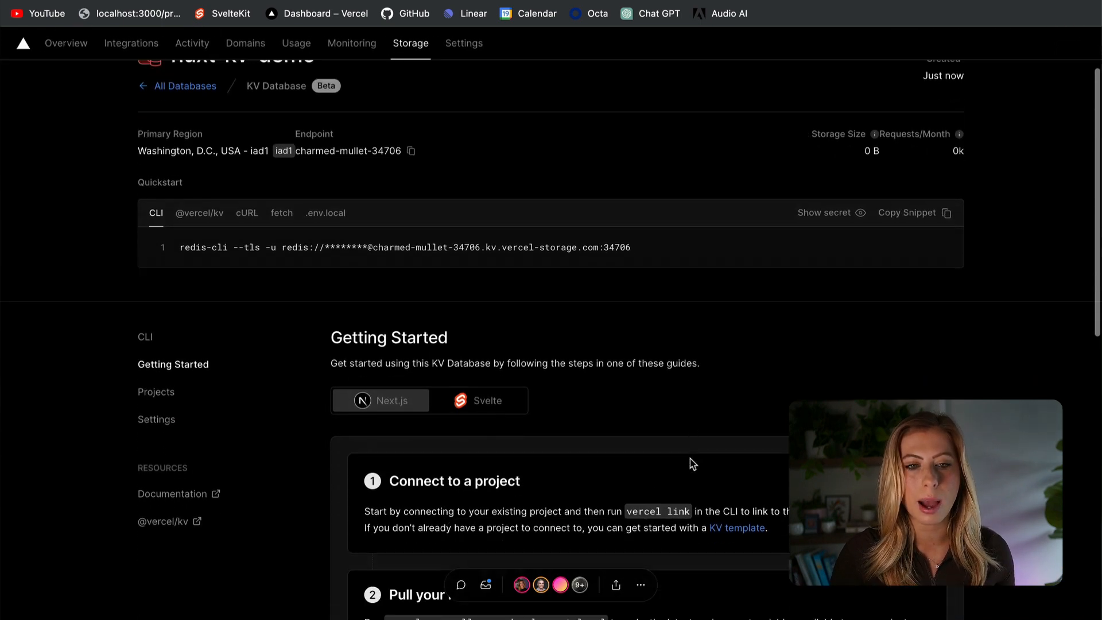
{"action": "left_click", "coordinate": [325, 214]}
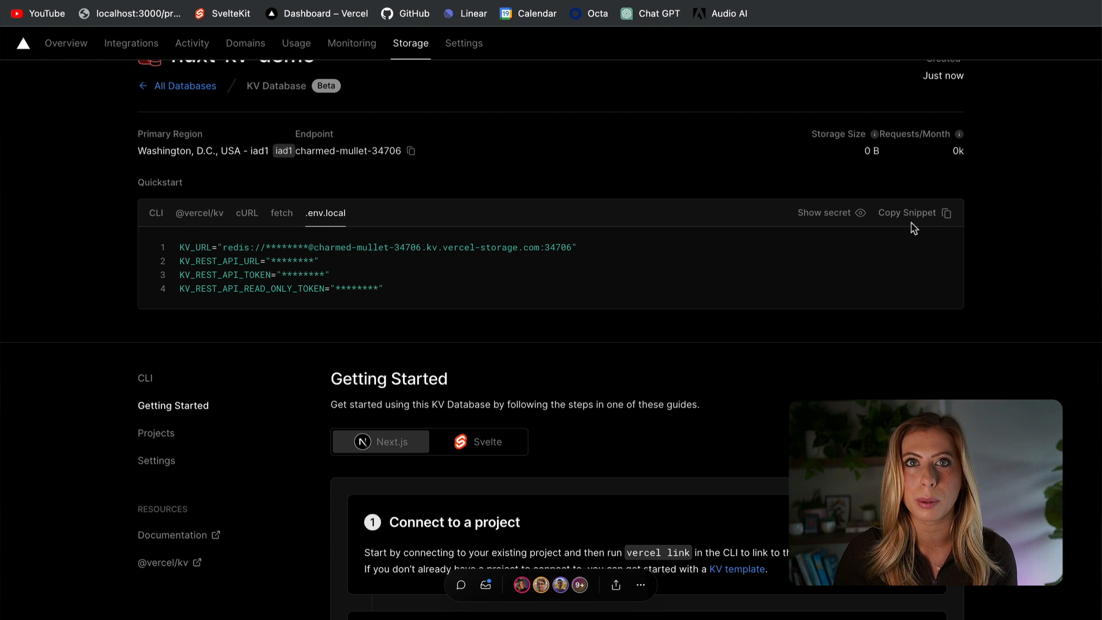
{"action": "mouse_move", "coordinate": [921, 257]}
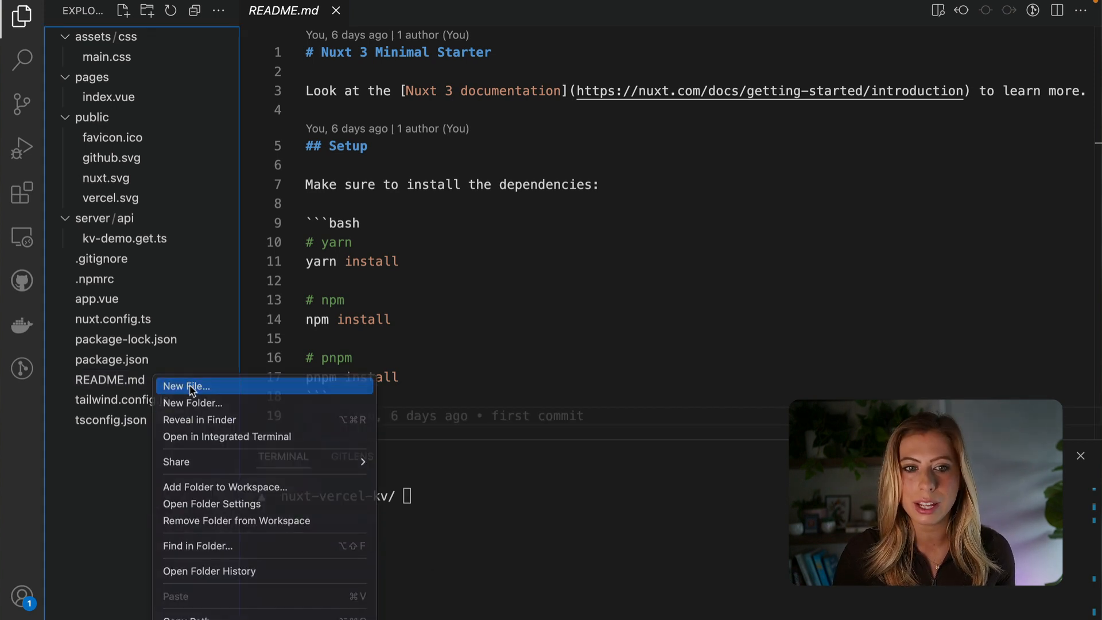
{"action": "left_click", "coordinate": [186, 386]}
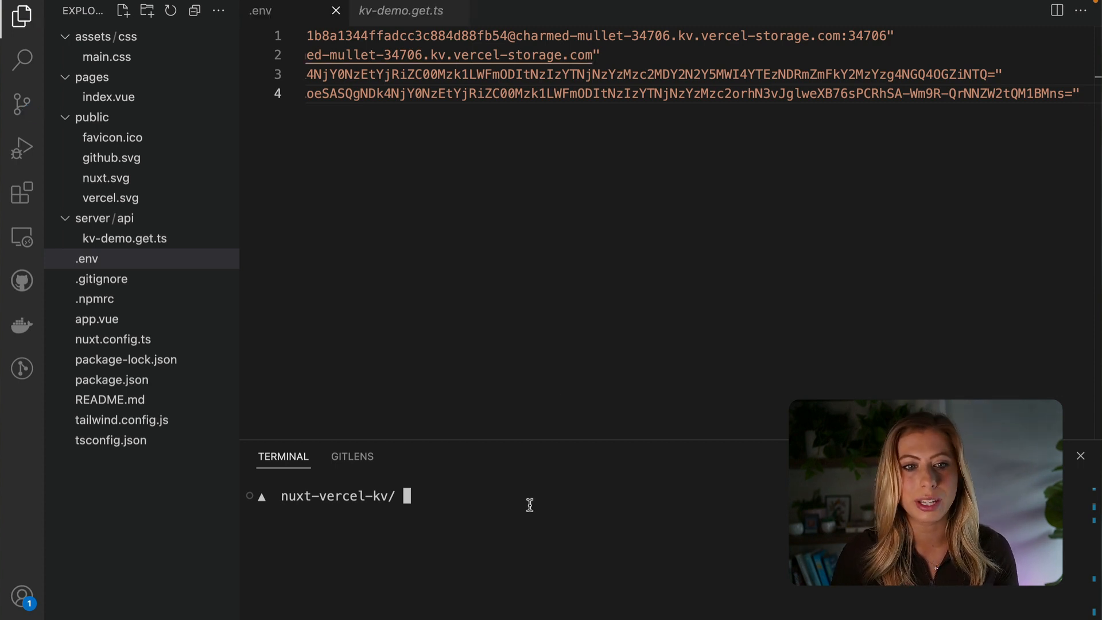
{"action": "type", "text": "npm i @ve"}
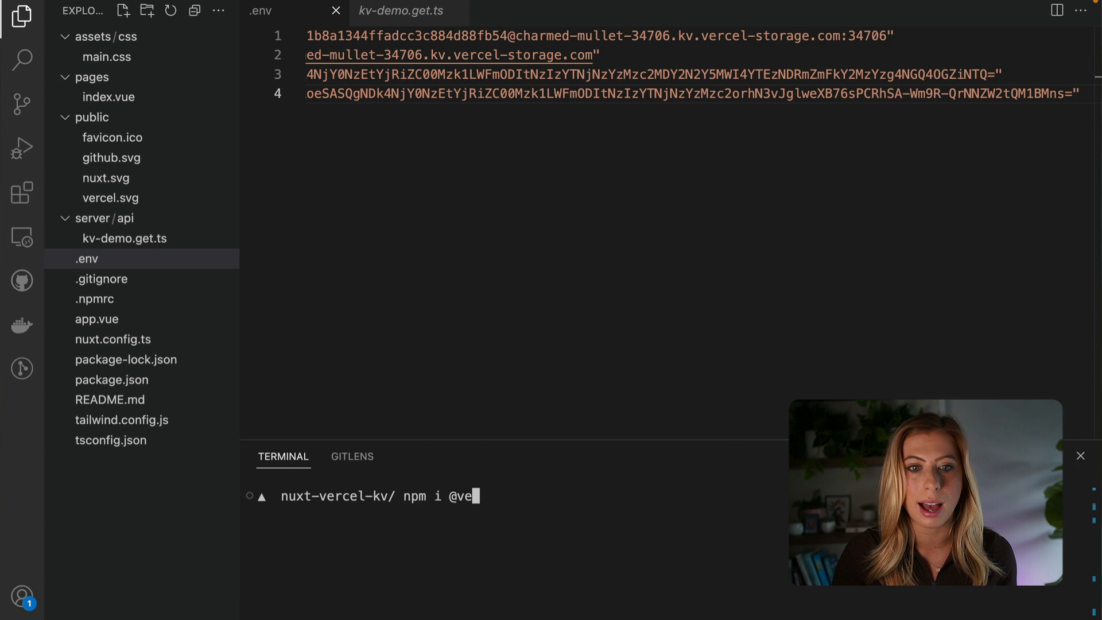
{"action": "type", "text": "rcel/kv"}
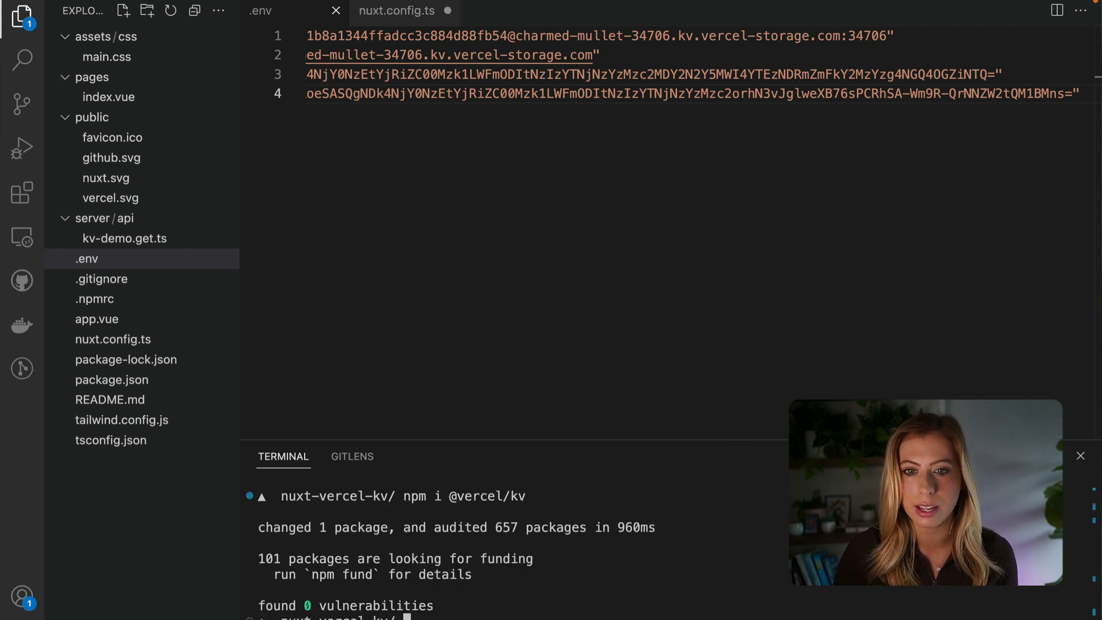
Step: In nuxt.config.ts, add a nitro.storage.data entry using the vercelKV driver
{"action": "left_click", "coordinate": [112, 339]}
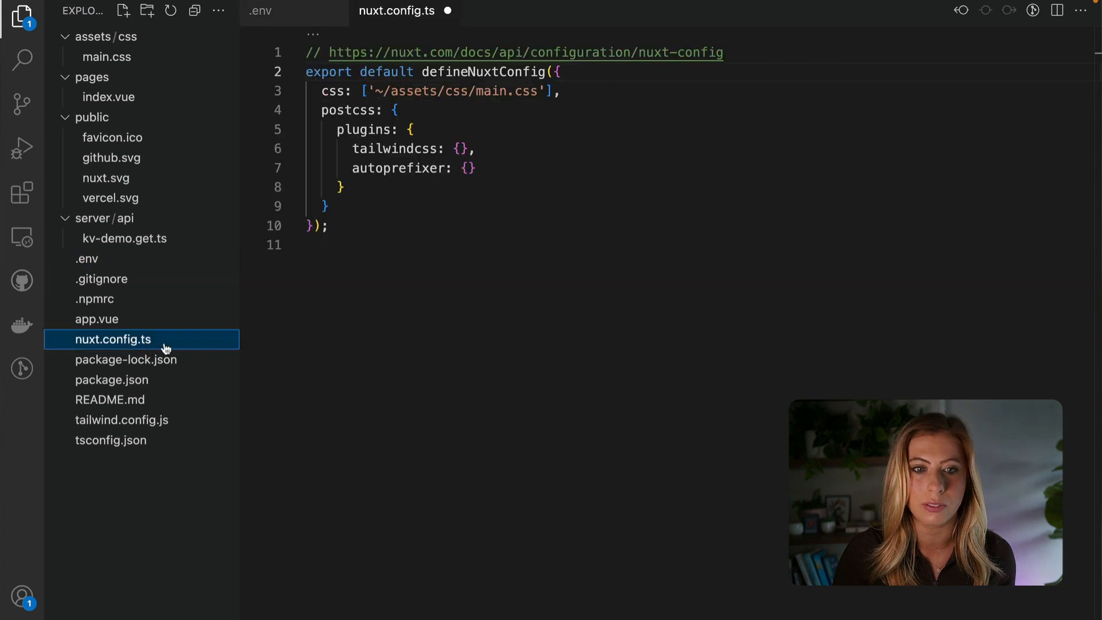
{"action": "left_click", "coordinate": [427, 401]}
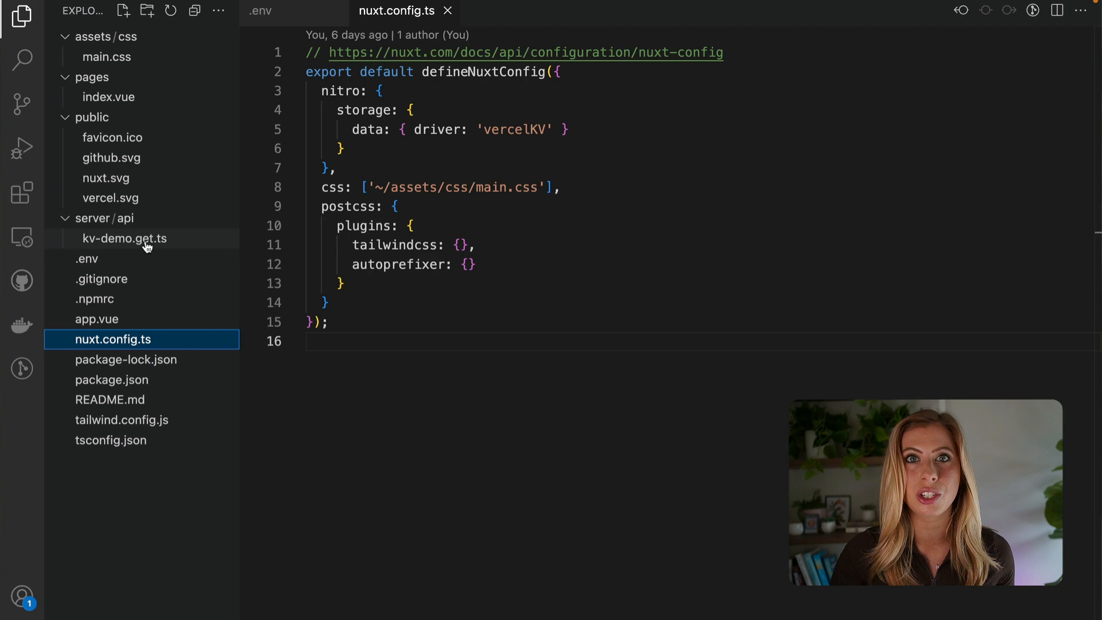
Step: Open server/api/kv-demo.get.ts and review the handler that reads, increments and saves pageVisits with useStorage
{"action": "left_click", "coordinate": [125, 238]}
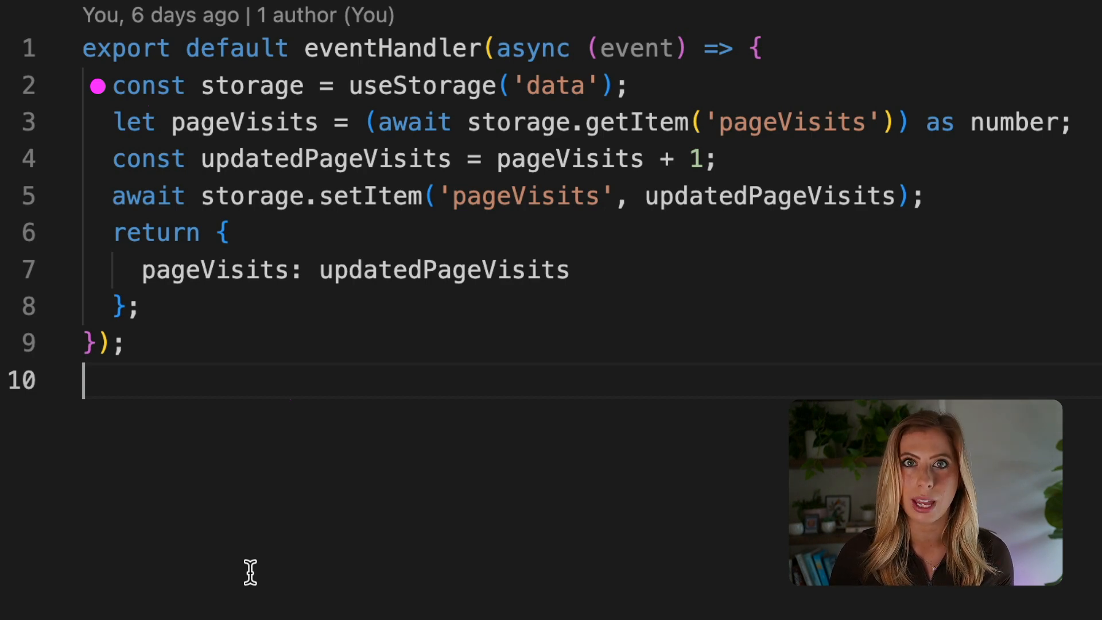
{"action": "left_click", "coordinate": [97, 122]}
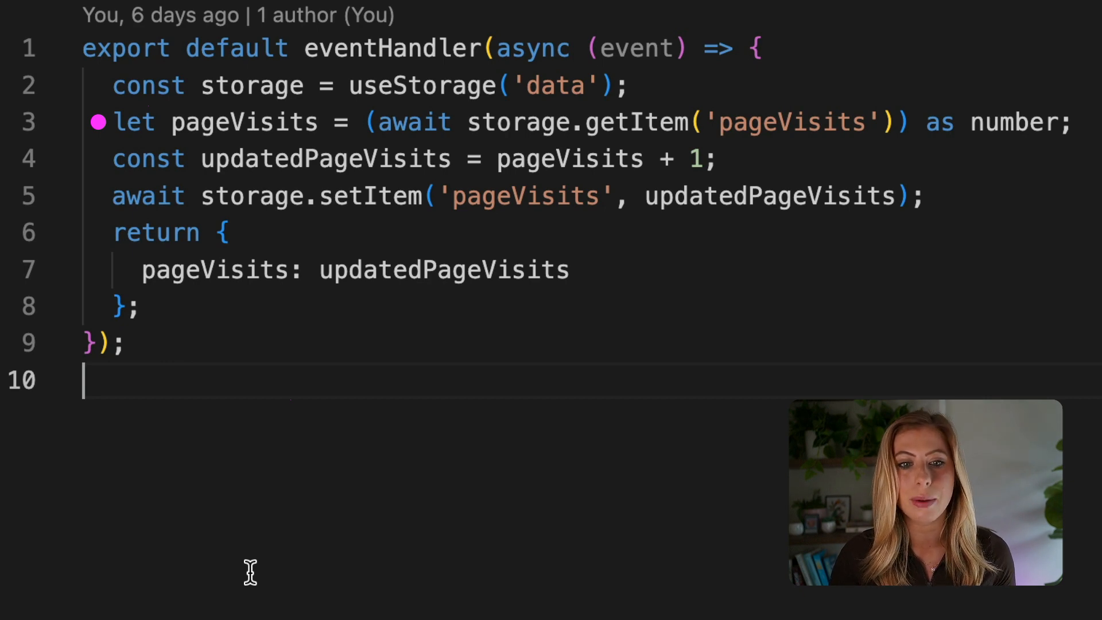
{"action": "left_click", "coordinate": [97, 122]}
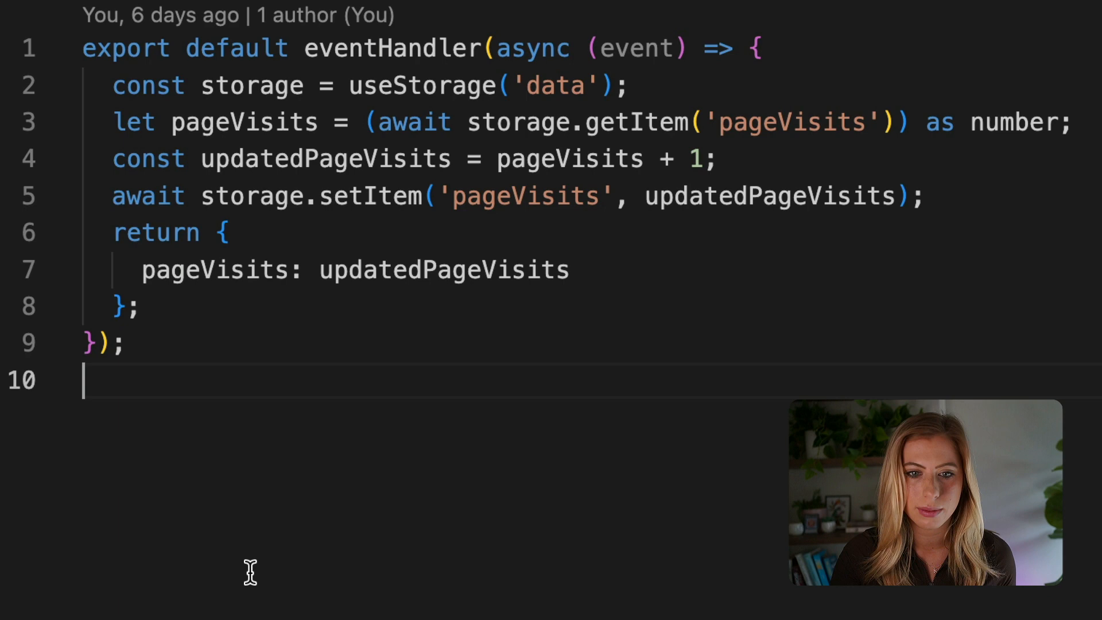
{"action": "left_click", "coordinate": [96, 159]}
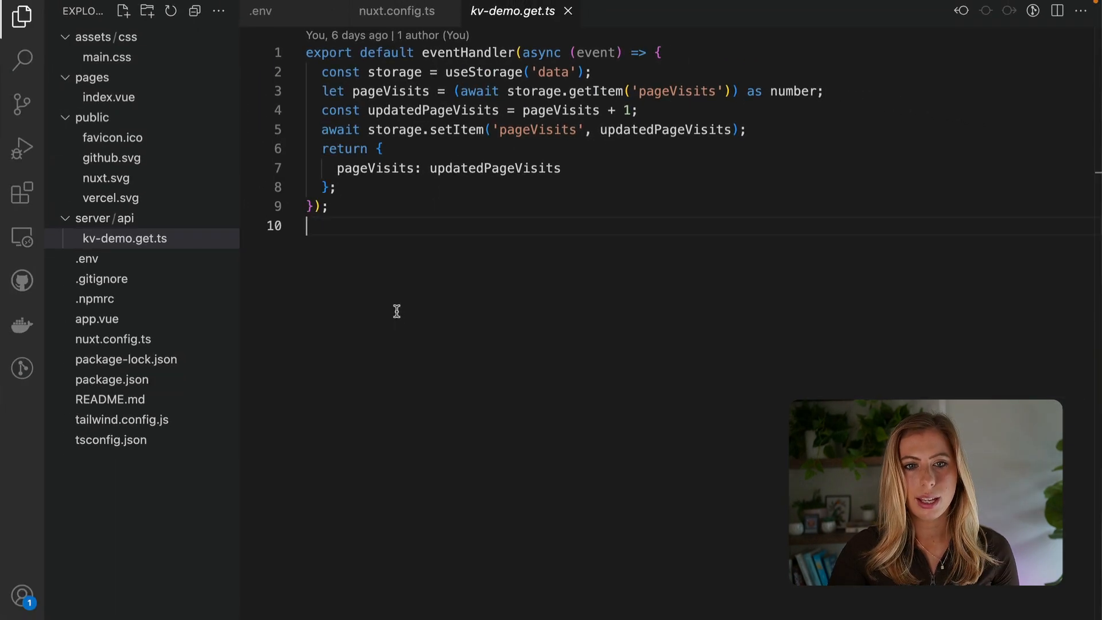
Step: Open pages/index.vue to view the template showing the page-visit count and Refresh Page link
{"action": "left_click", "coordinate": [108, 97]}
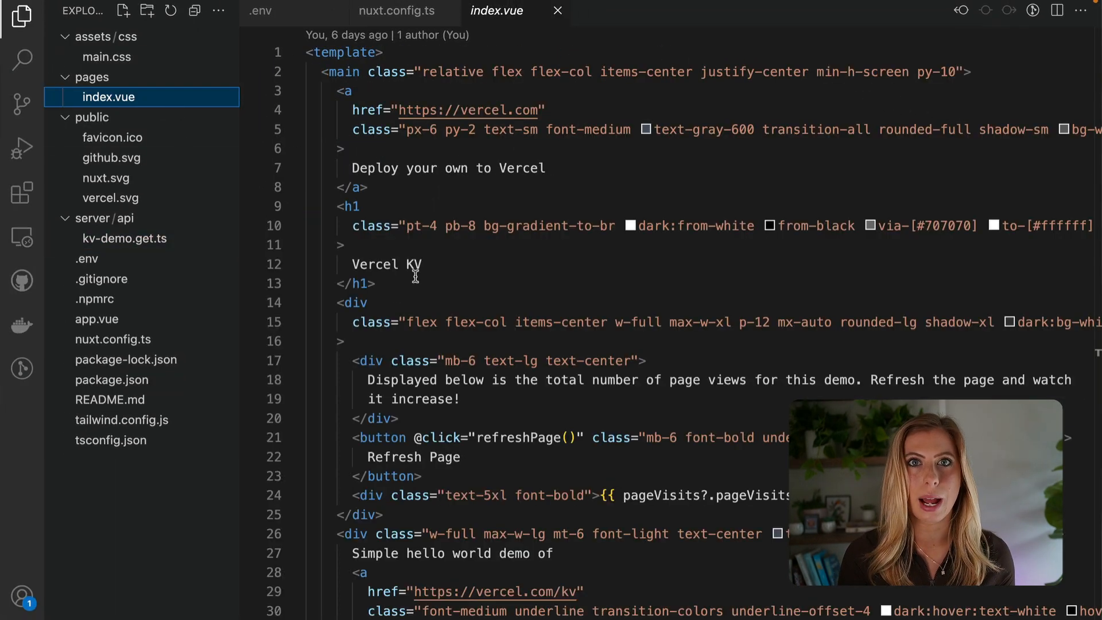
{"action": "scroll", "scroll_direction": "down", "scroll_amount": 3}
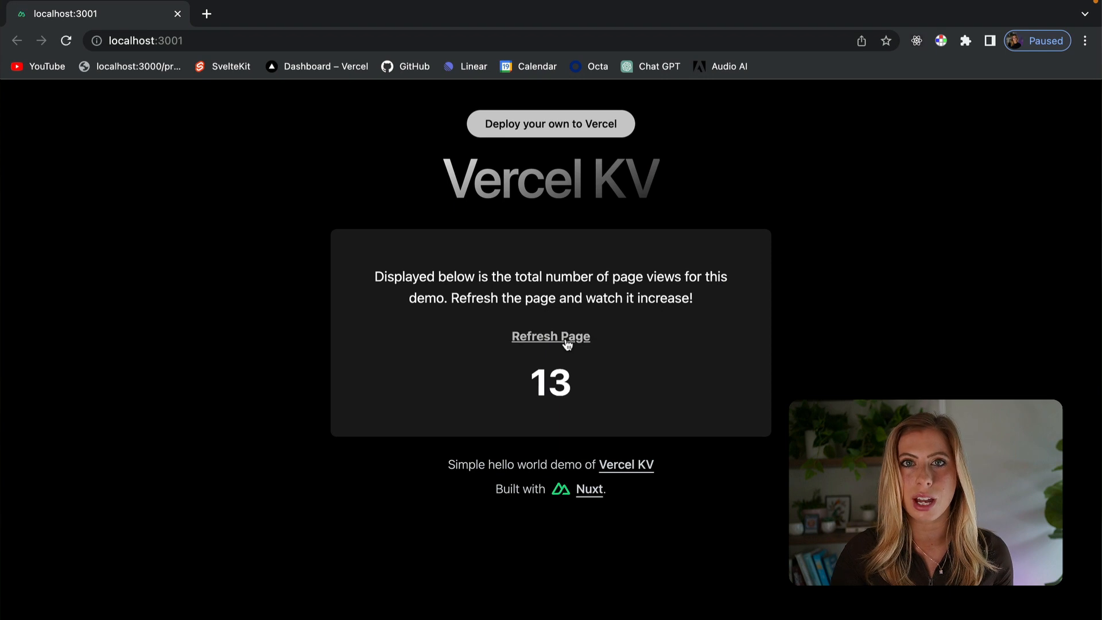
Step: Refresh the local demo at localhost:3001 so the page-view counter climbs from 13 to 14
{"action": "left_click", "coordinate": [551, 337]}
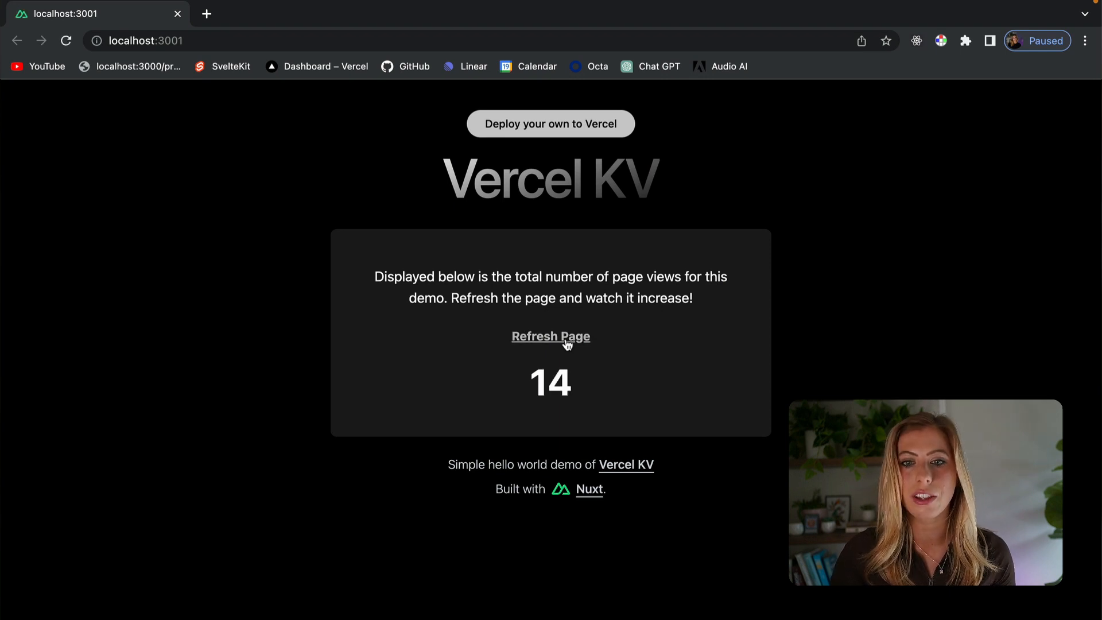
{"action": "left_click", "coordinate": [552, 336]}
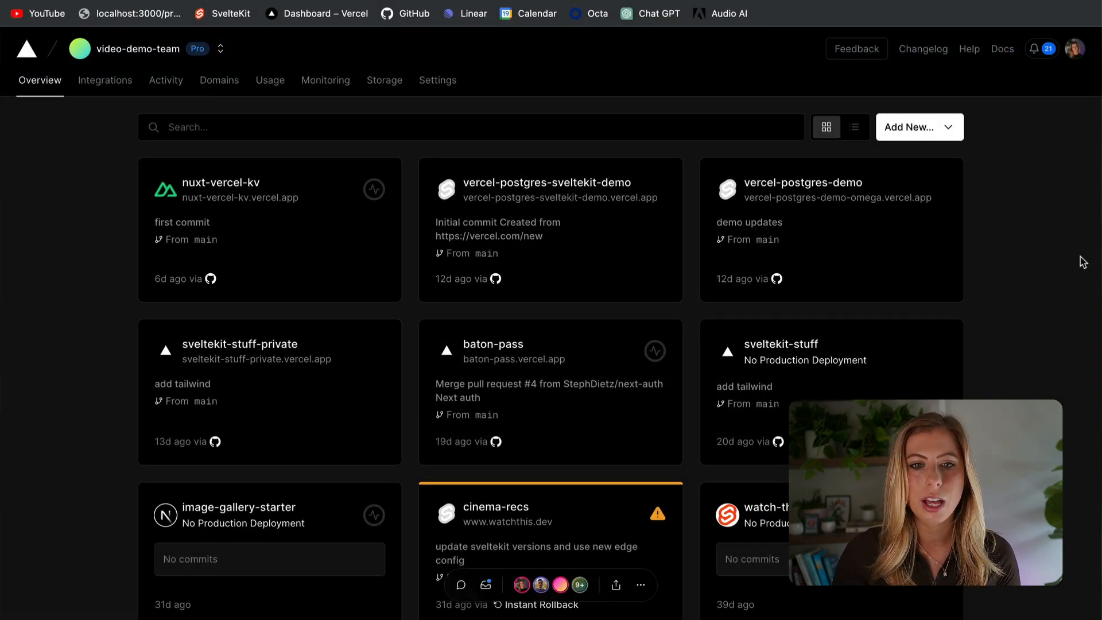
Step: Import the nuxt-vercel-kv repository as a new project and deploy it as nuxt-vercel-kv-demo
{"action": "left_click", "coordinate": [914, 127]}
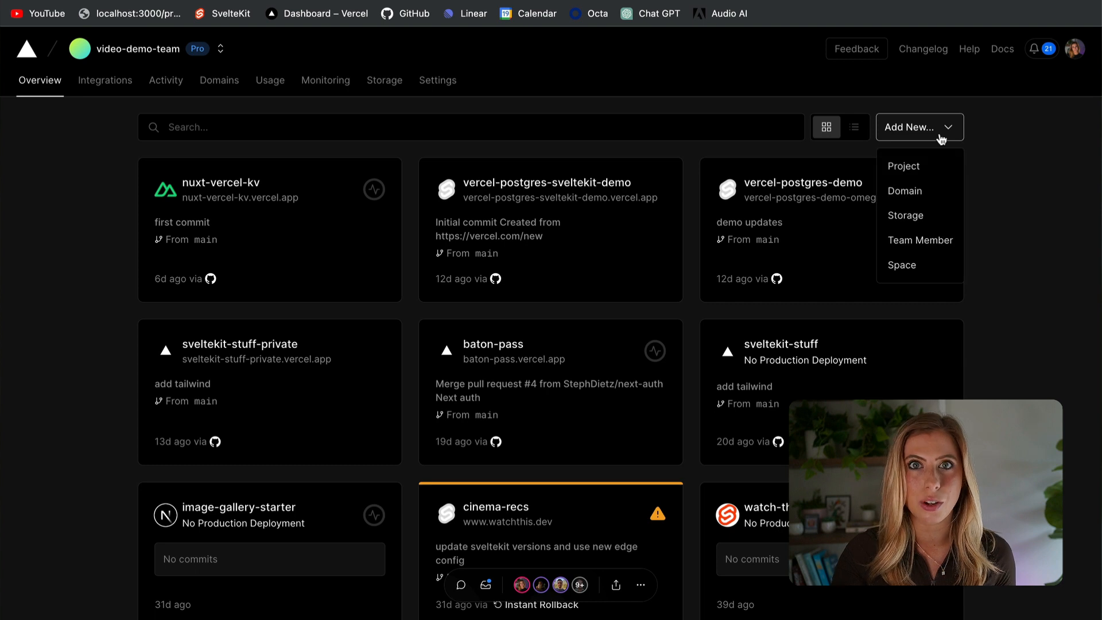
{"action": "left_click", "coordinate": [903, 165]}
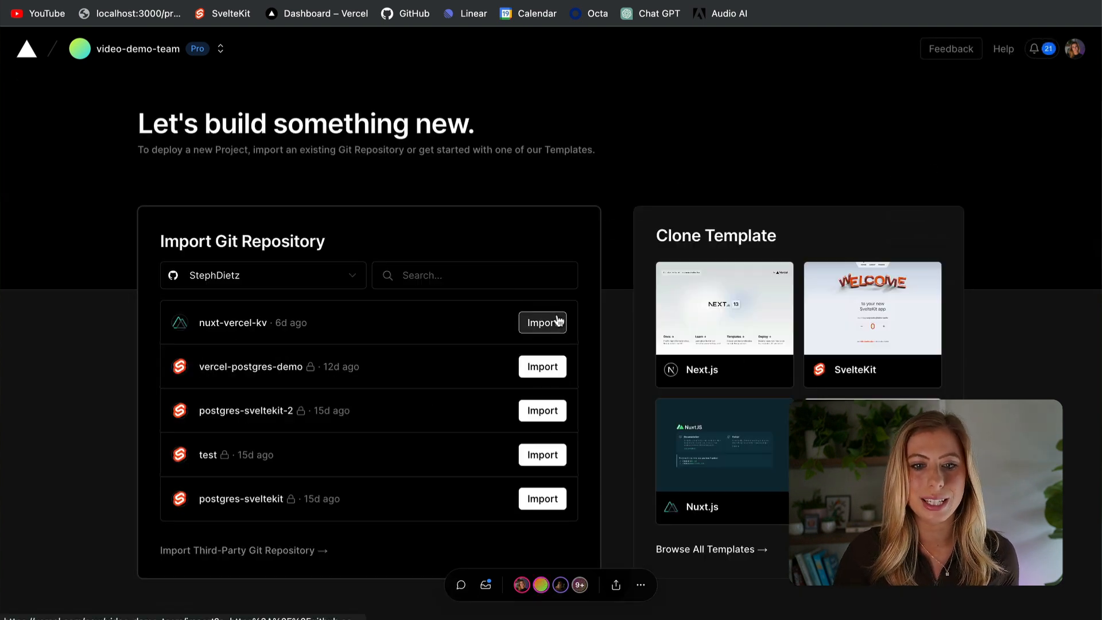
{"action": "left_click", "coordinate": [542, 323]}
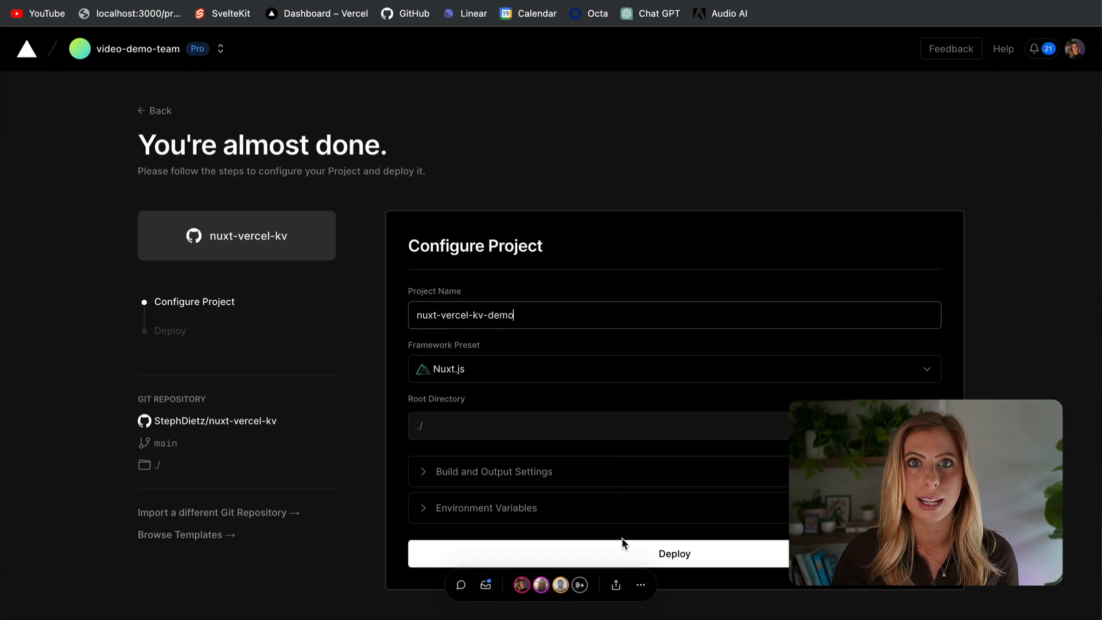
{"action": "left_click", "coordinate": [674, 553]}
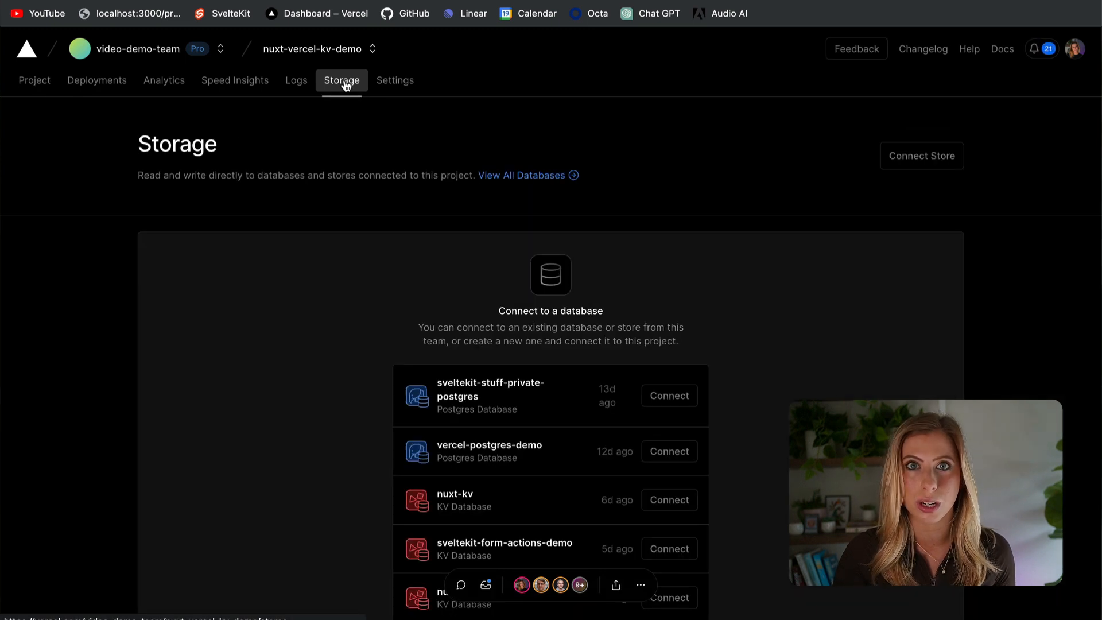
Step: Connect the existing nuxt-kv-demo KV database to the nuxt-vercel-kv-demo project from its Storage tab
{"action": "scroll", "scroll_direction": "down", "scroll_amount": 3}
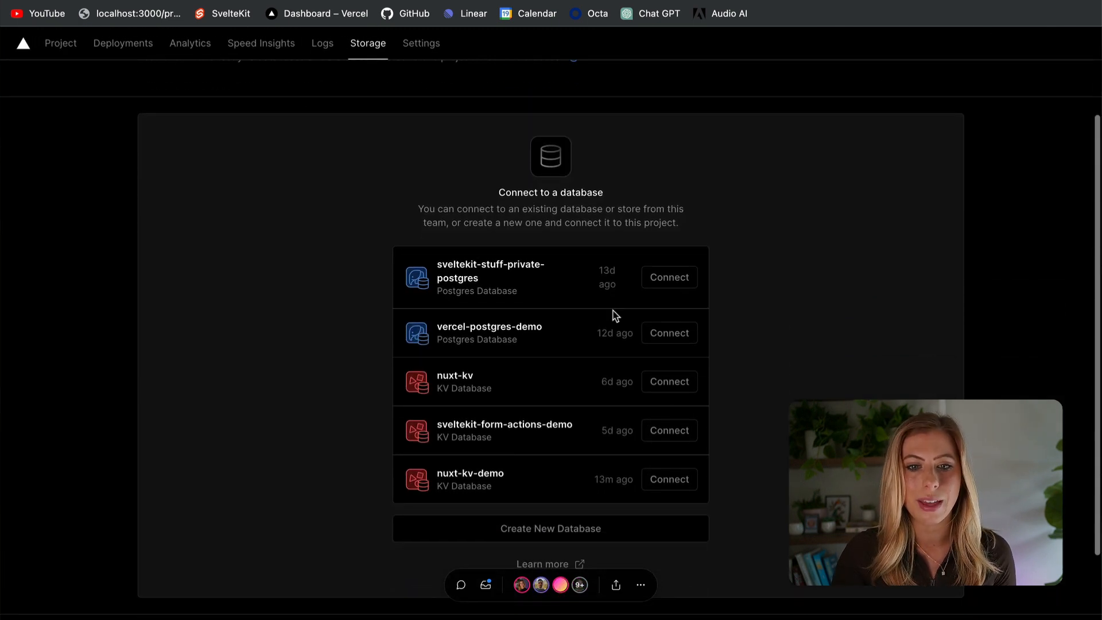
{"action": "left_click", "coordinate": [669, 479]}
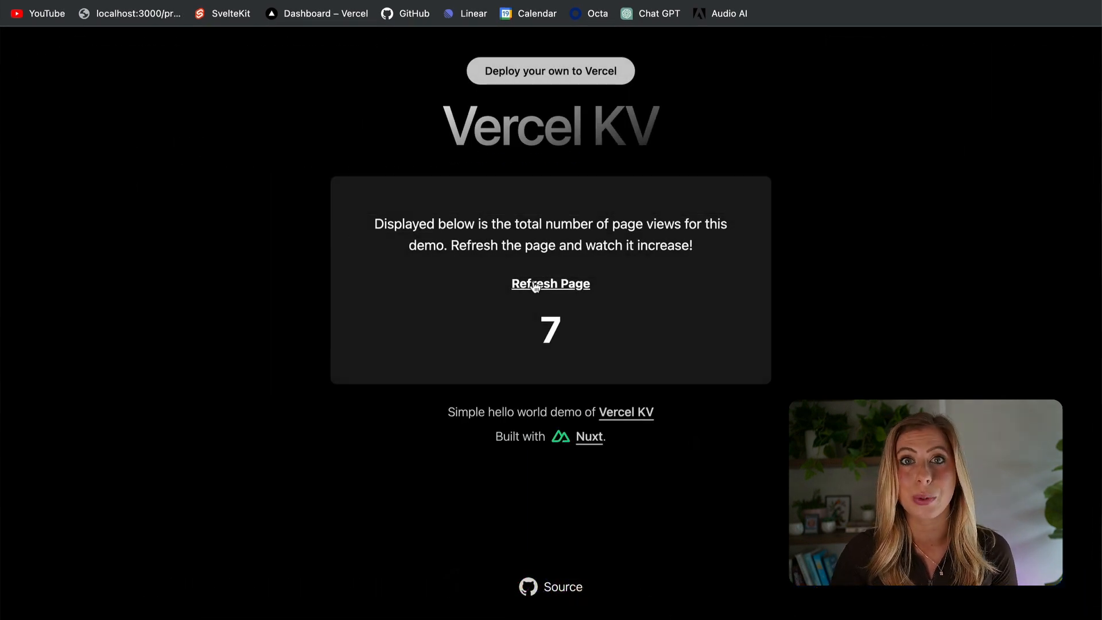
Step: Refresh the deployed demo twice so the page-view counter rises from 7 to 9
{"action": "left_click", "coordinate": [550, 284]}
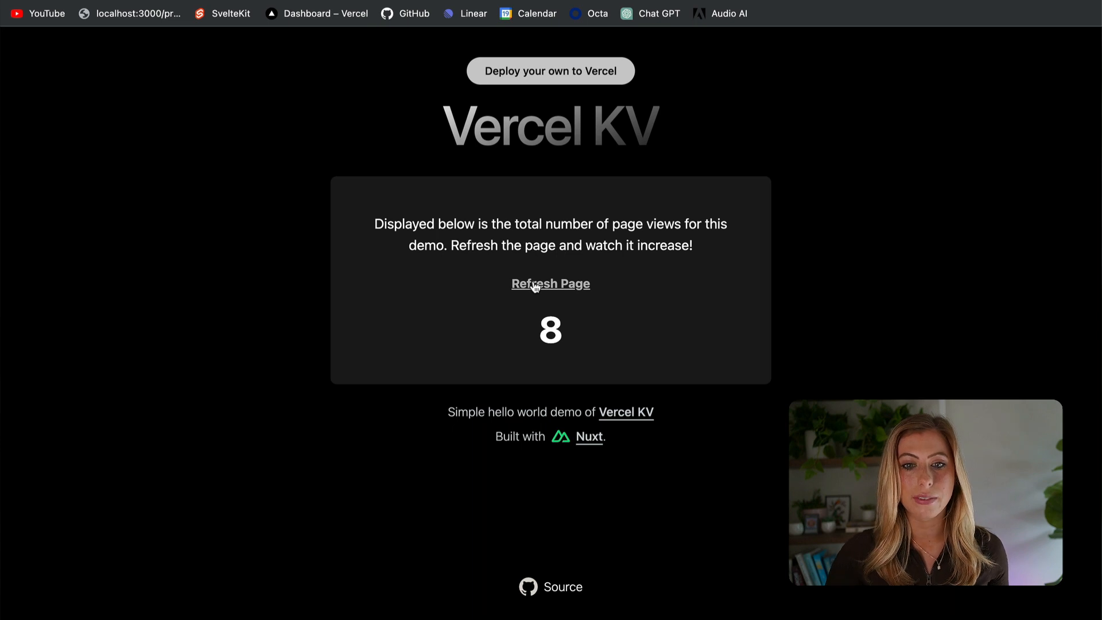
{"action": "left_click", "coordinate": [550, 283]}
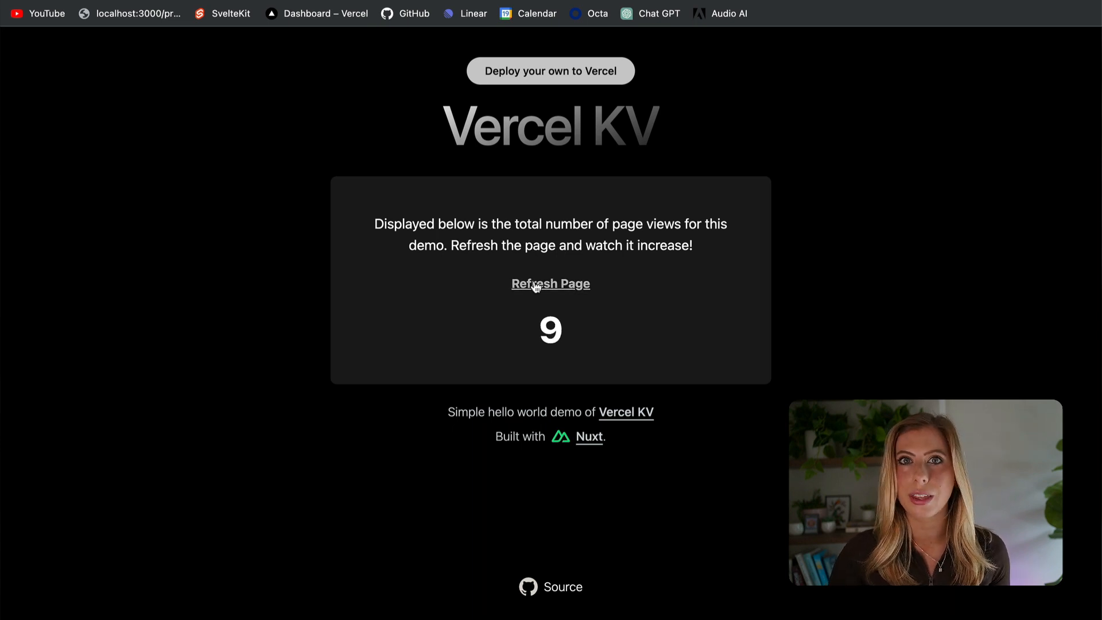
{"action": "mouse_move", "coordinate": [696, 178]}
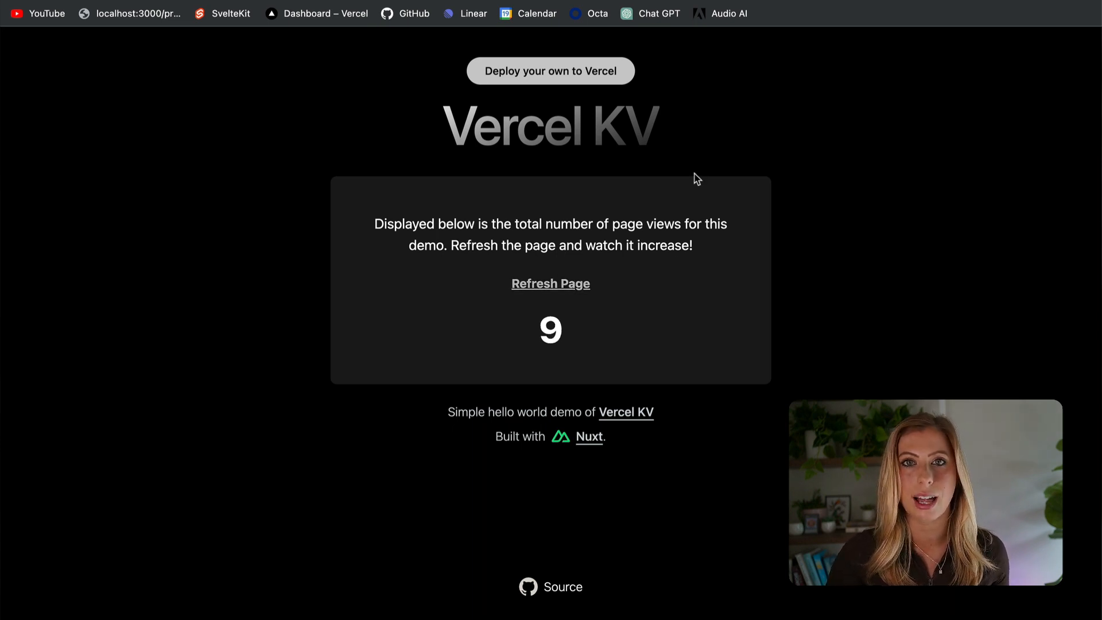
Step: From the project's Storage overview, open the nuxt-kv-demo database to reach its KV CLI console
{"action": "left_click", "coordinate": [316, 14]}
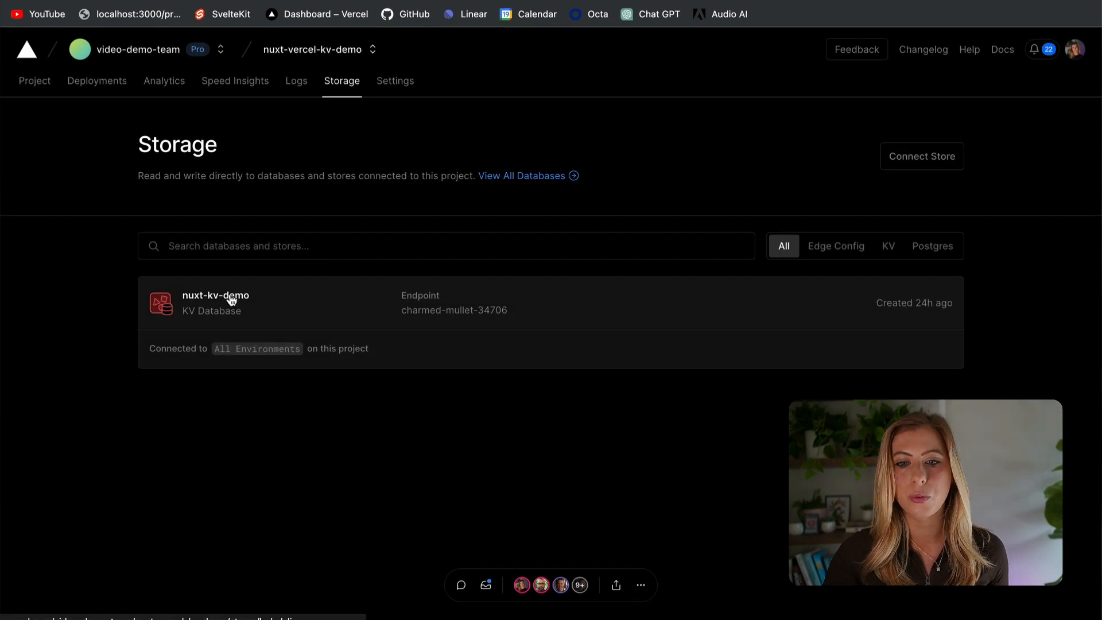
{"action": "left_click", "coordinate": [214, 302]}
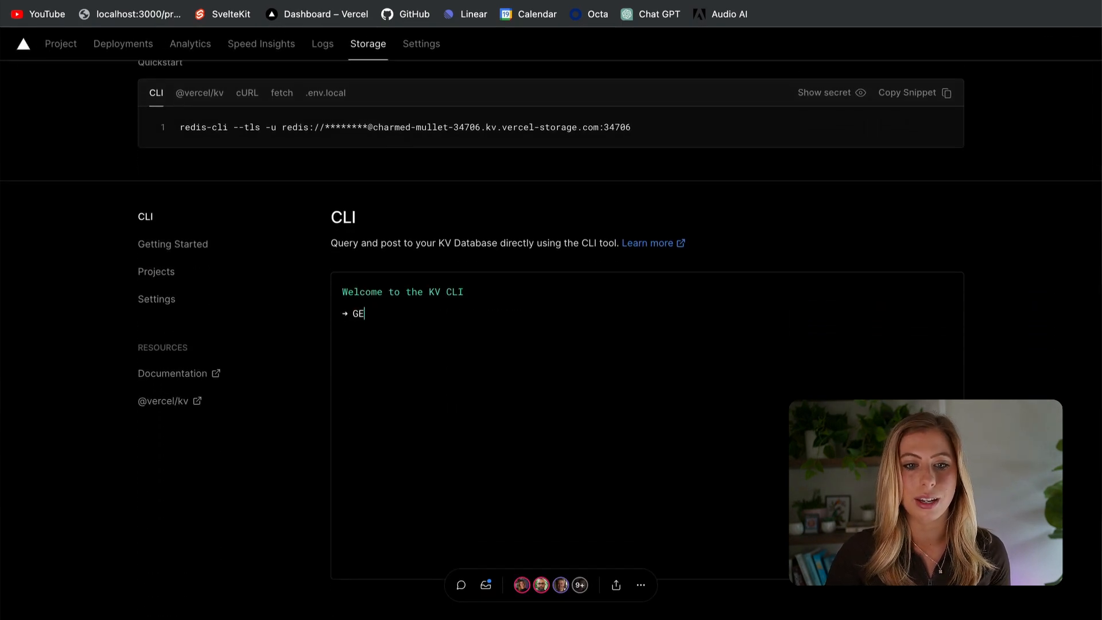